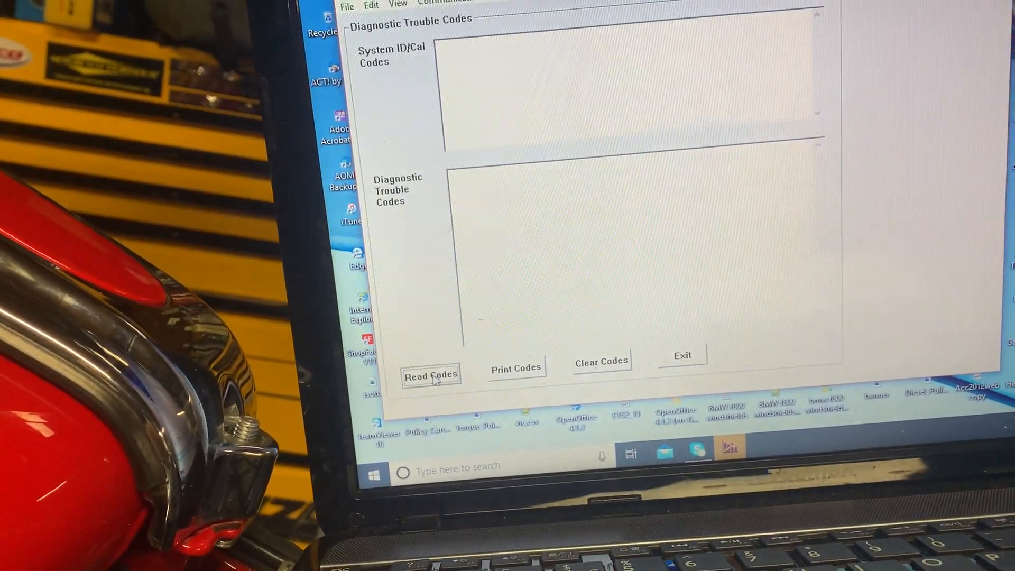
Detect the connected modules and scan them, reporting no trouble codes for ECM, speedometer, BCM and ABS.
left_click(431, 376)
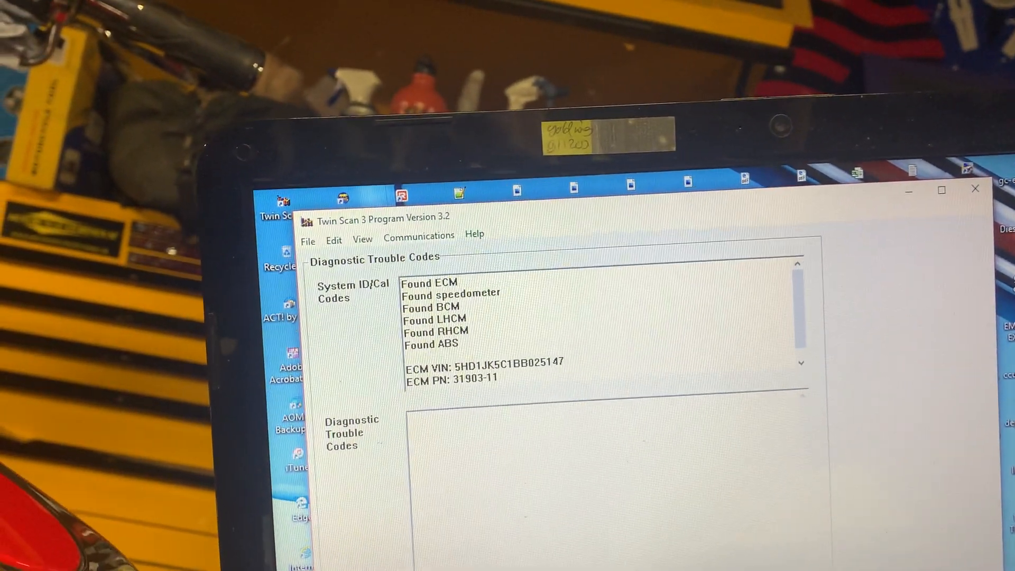
left_click(340, 549)
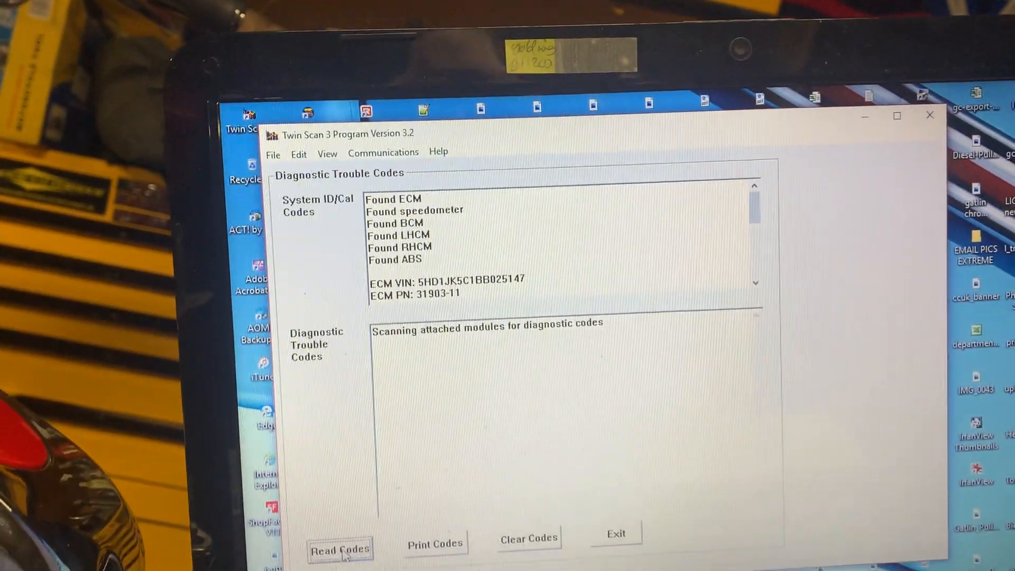
left_click(340, 549)
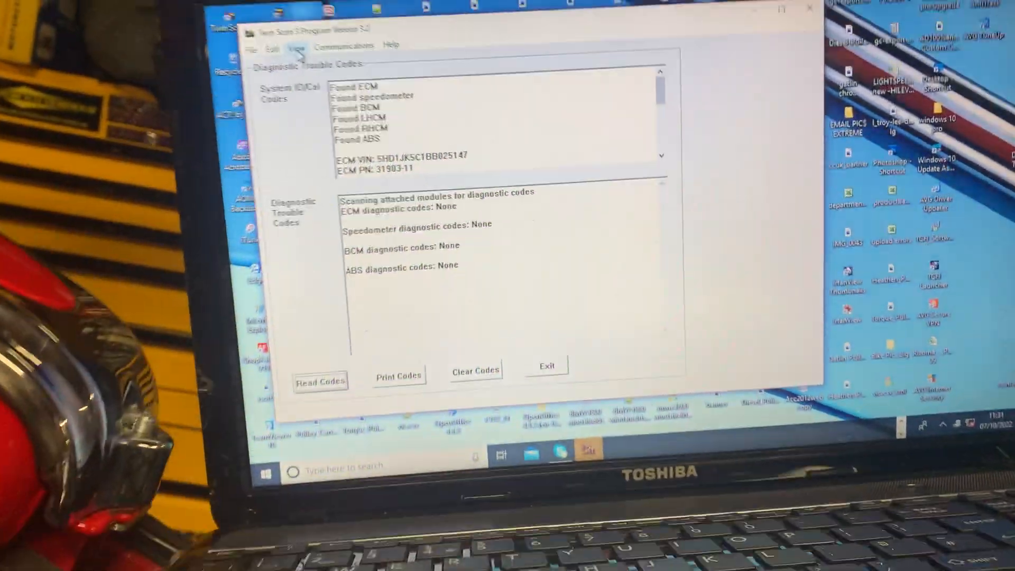
Show the real-time data gauges, then list the View menu options including Softail ABS tools.
left_click(231, 82)
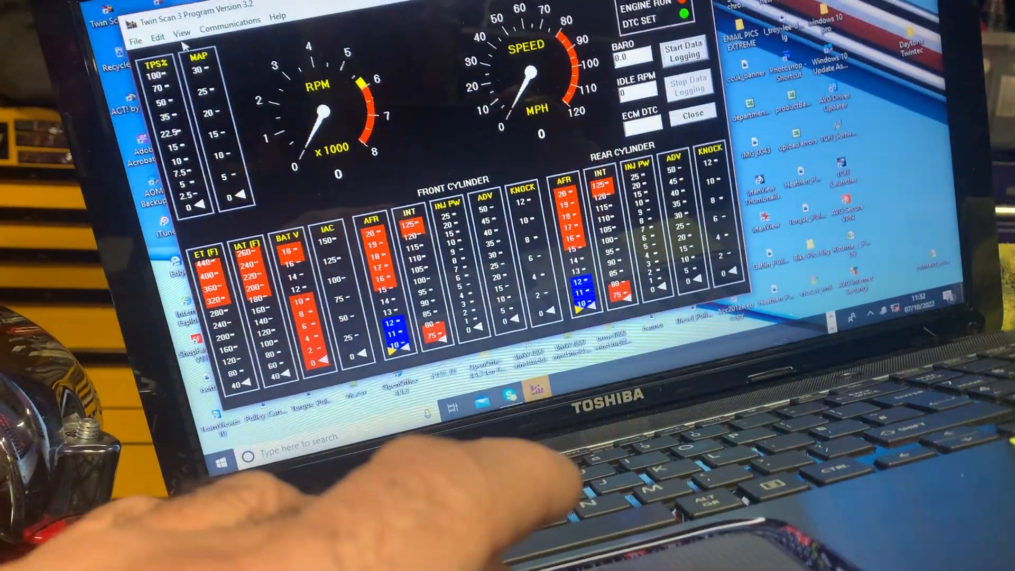
left_click(223, 32)
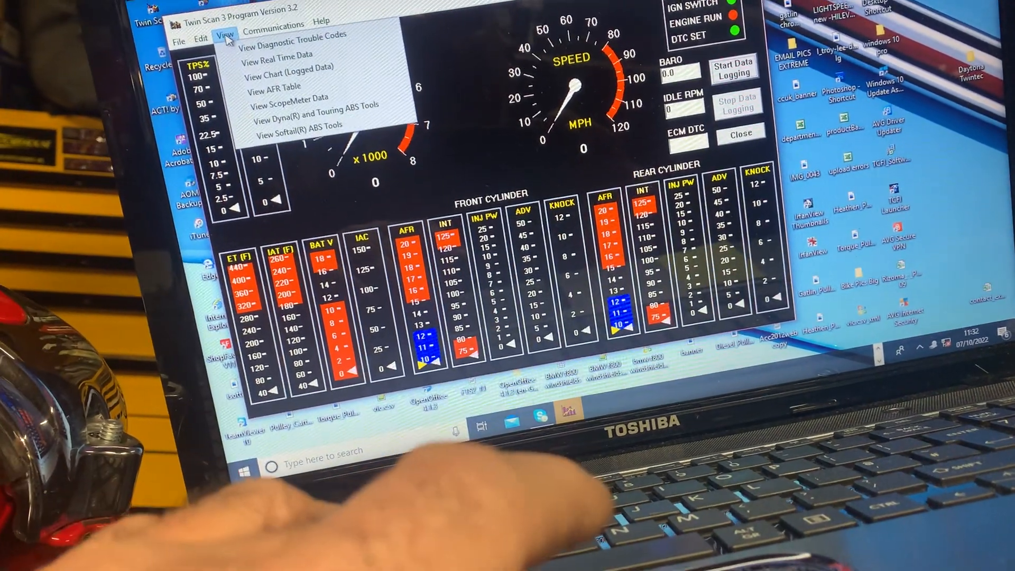